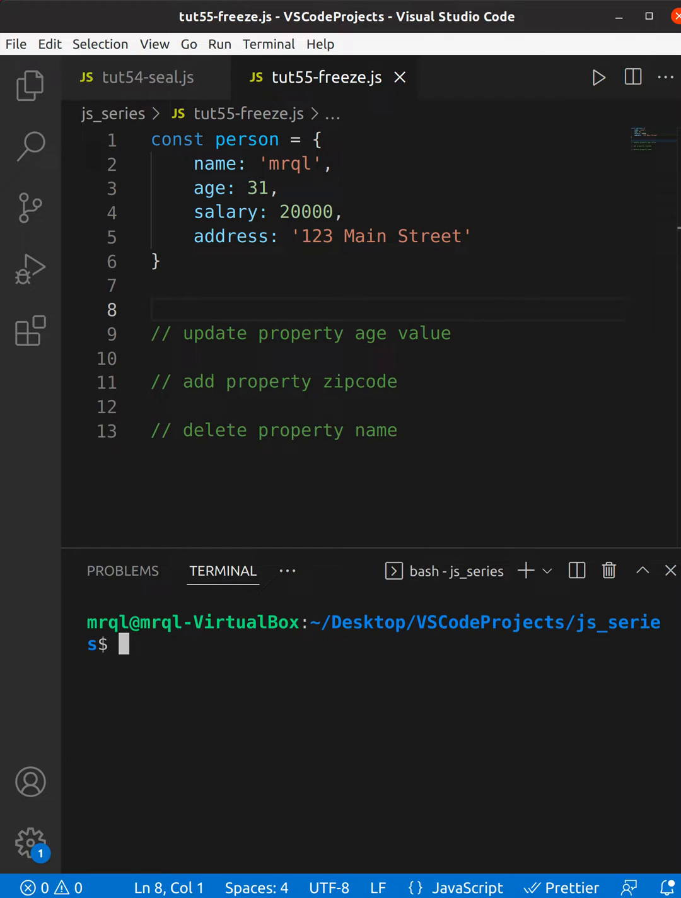
mouse_move(445, 334)
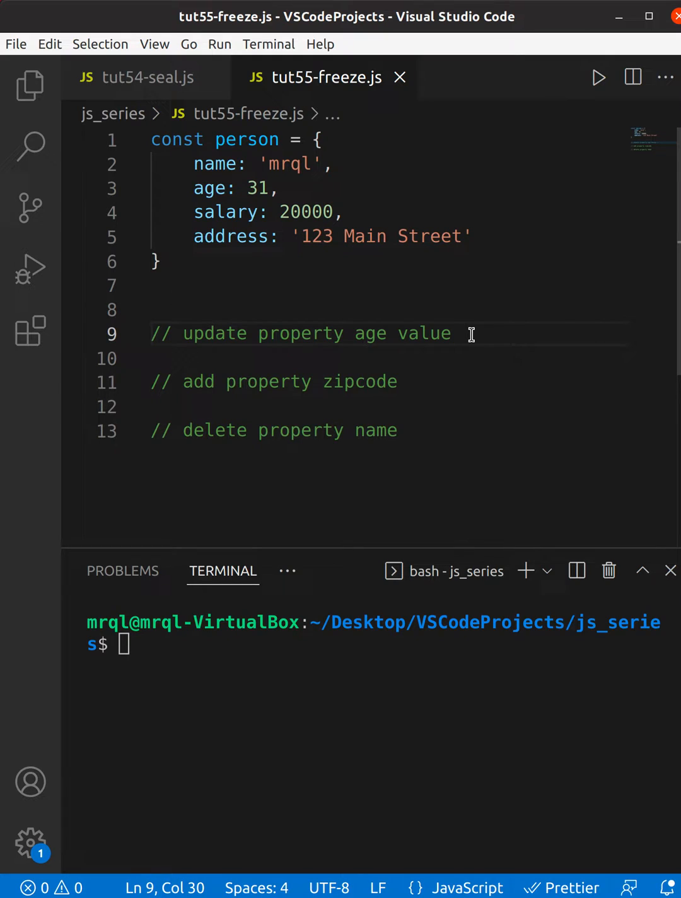
Write person.age = 21 and person.zipcode = 1234 under their comments
type("pers")
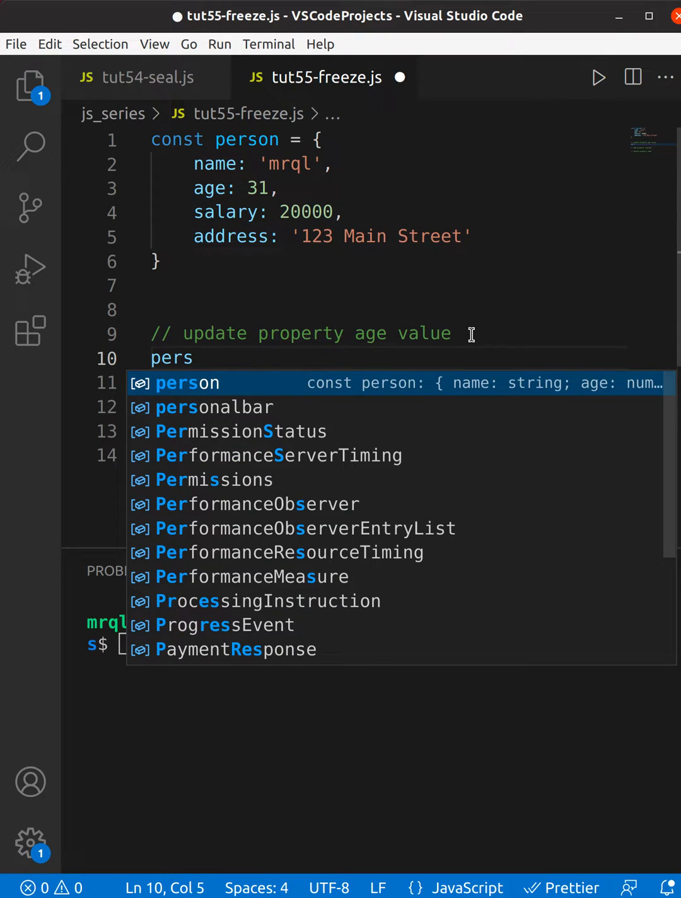
type("on.age =")
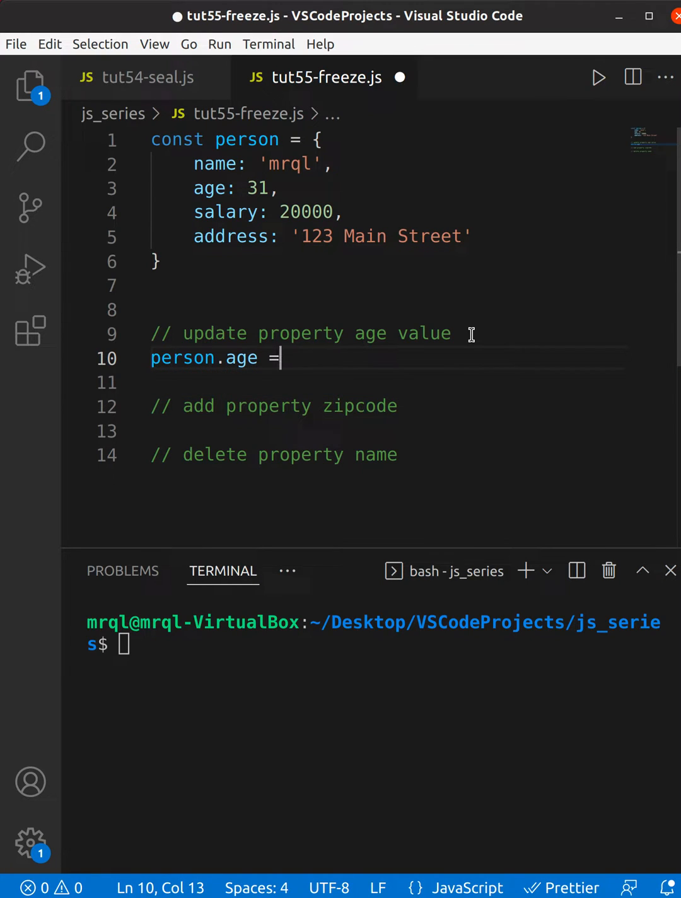
type("21")
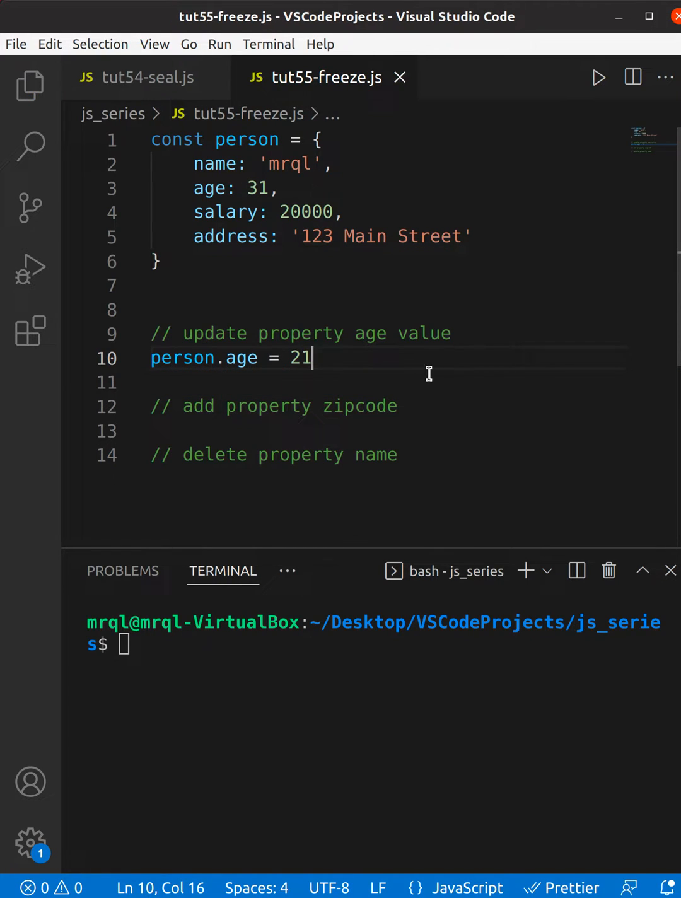
key("enter")
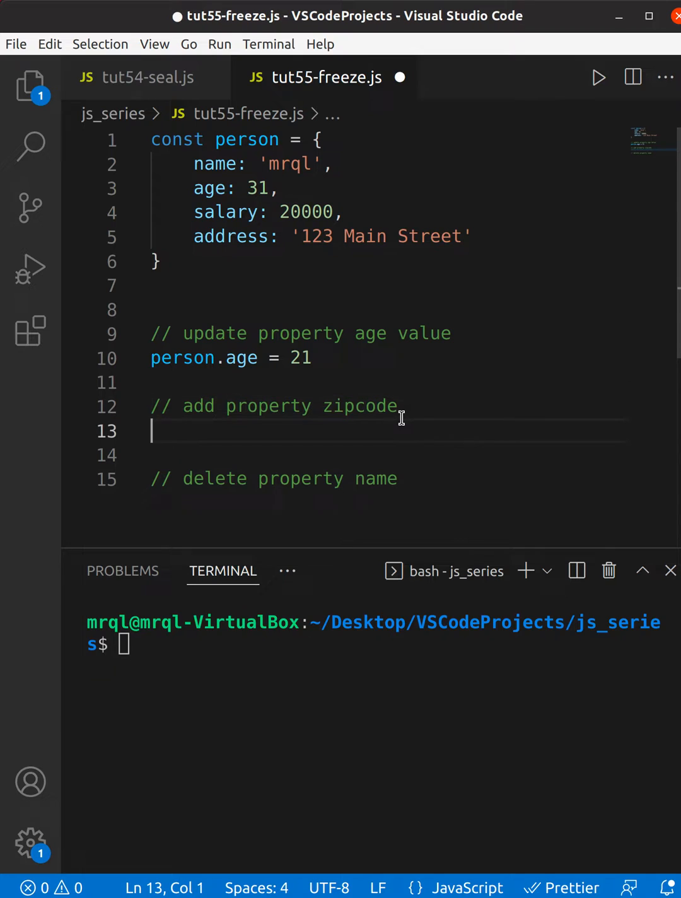
type("person")
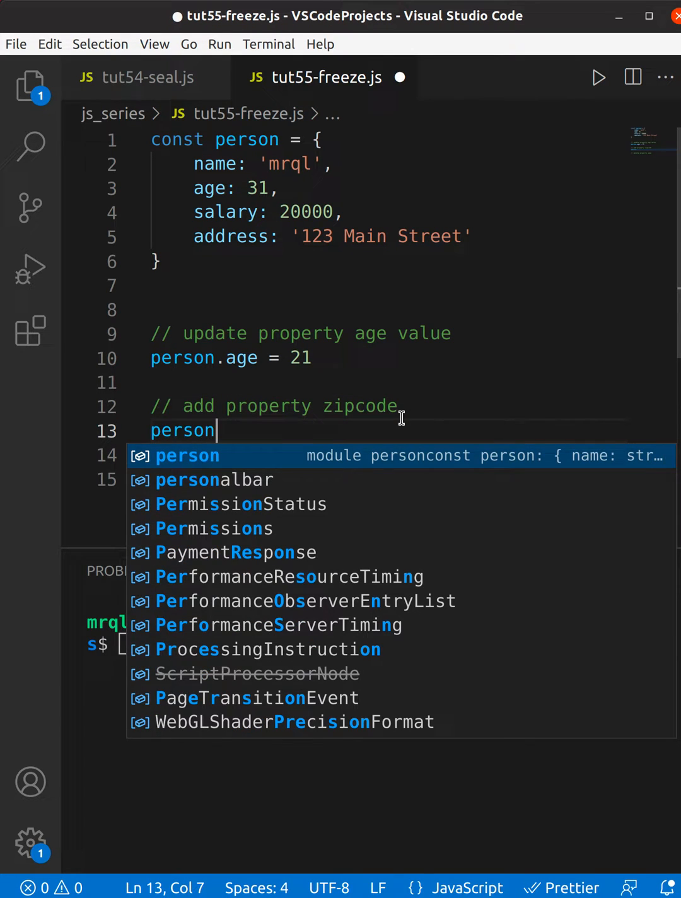
type(".zipc")
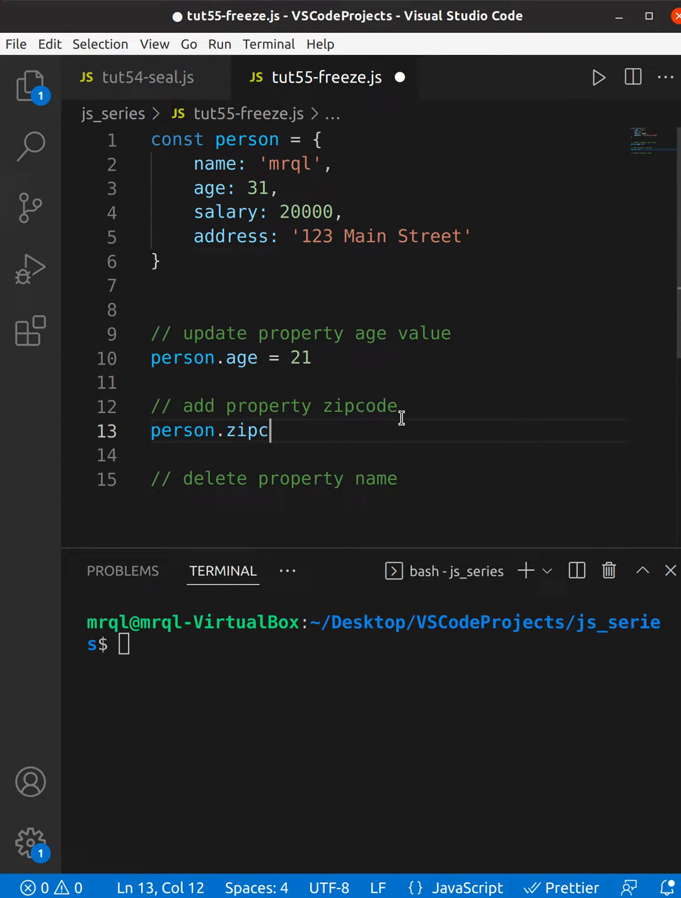
type("ode = 1")
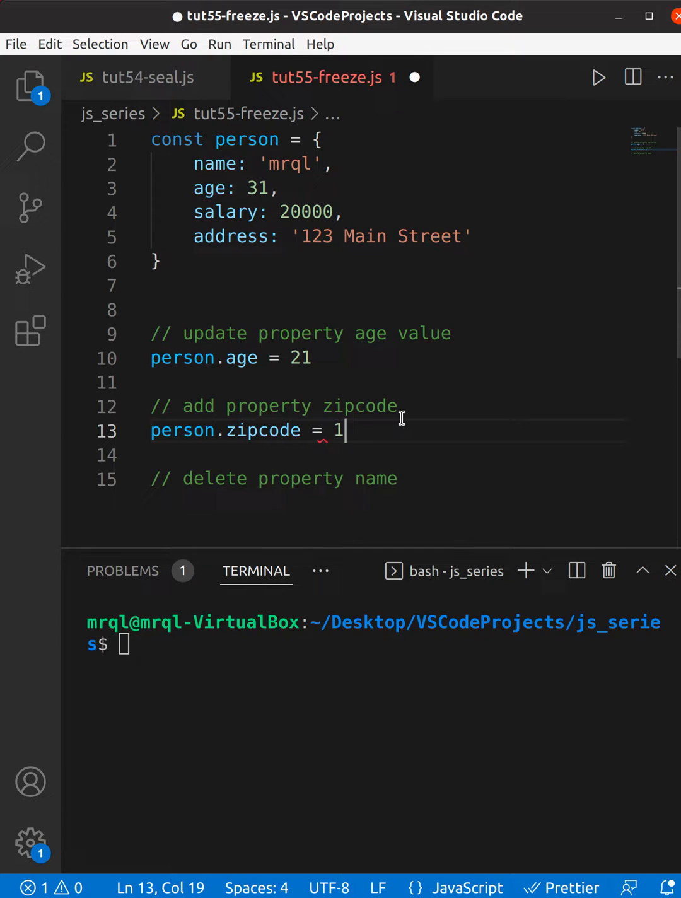
type("234")
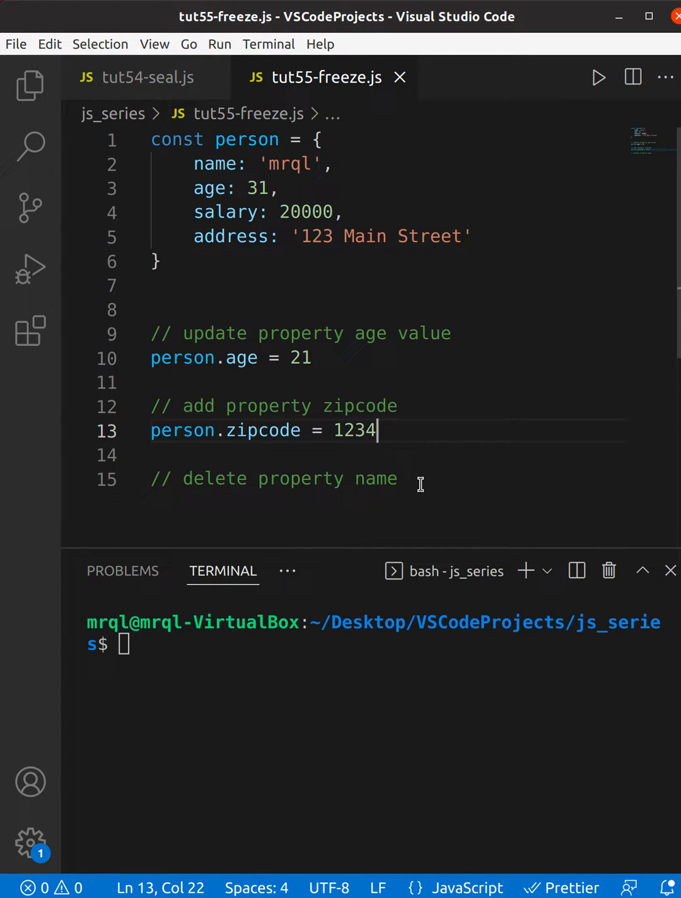
Add delete person.name under the delete comment
type("delete p")
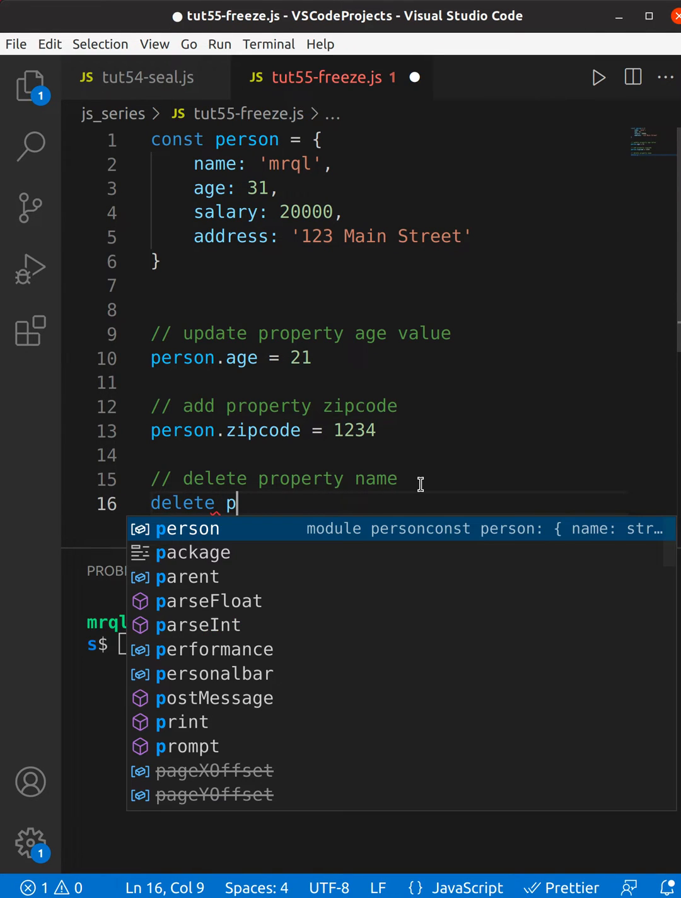
key("Escape")
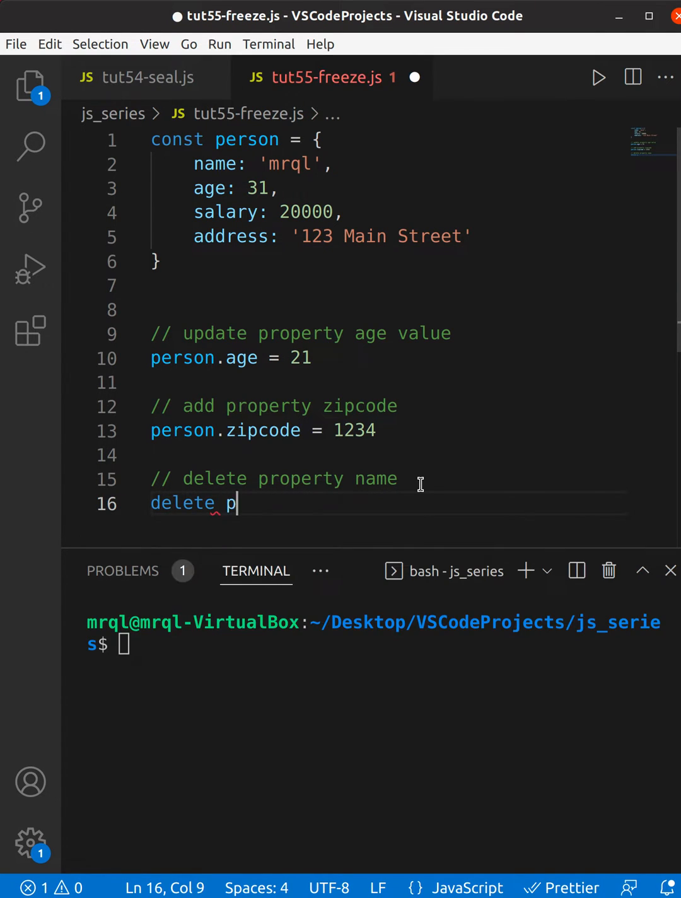
type("erson.name")
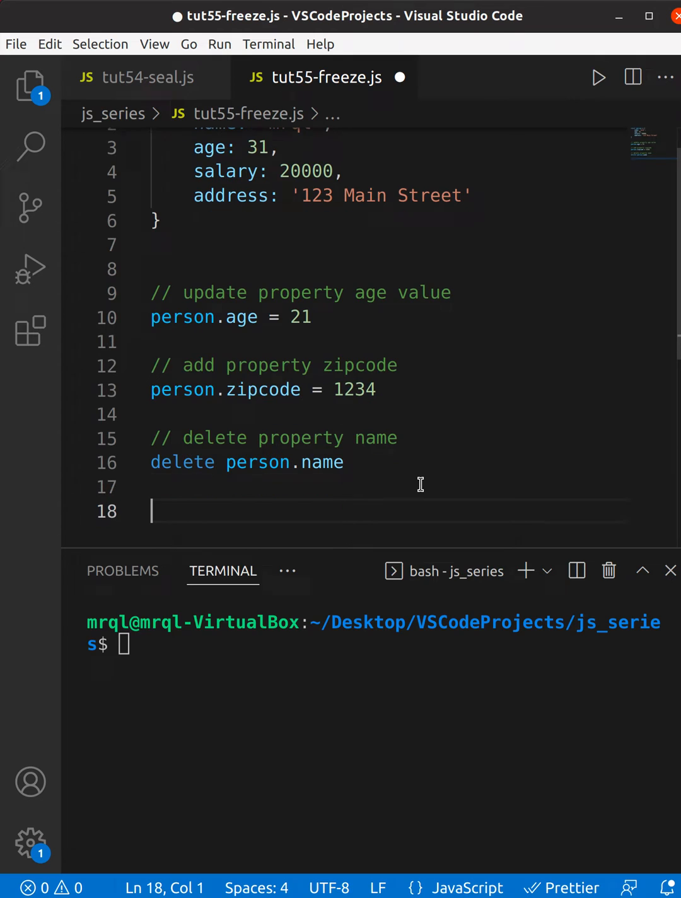
Add console.log(person) at the end of the script and type node in the terminal
type("console.log(pe")
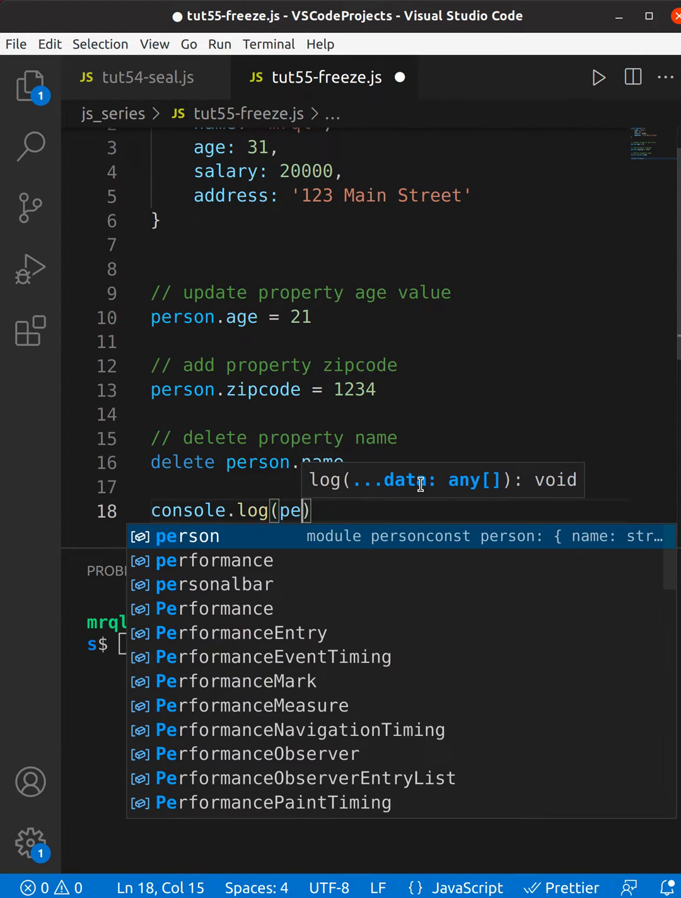
type("rson")
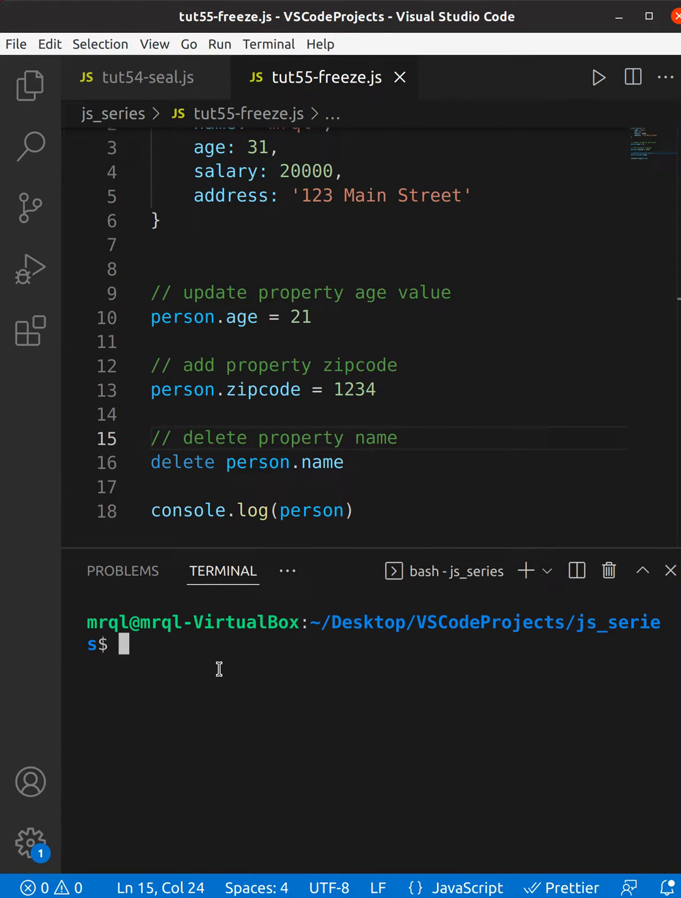
type("node")
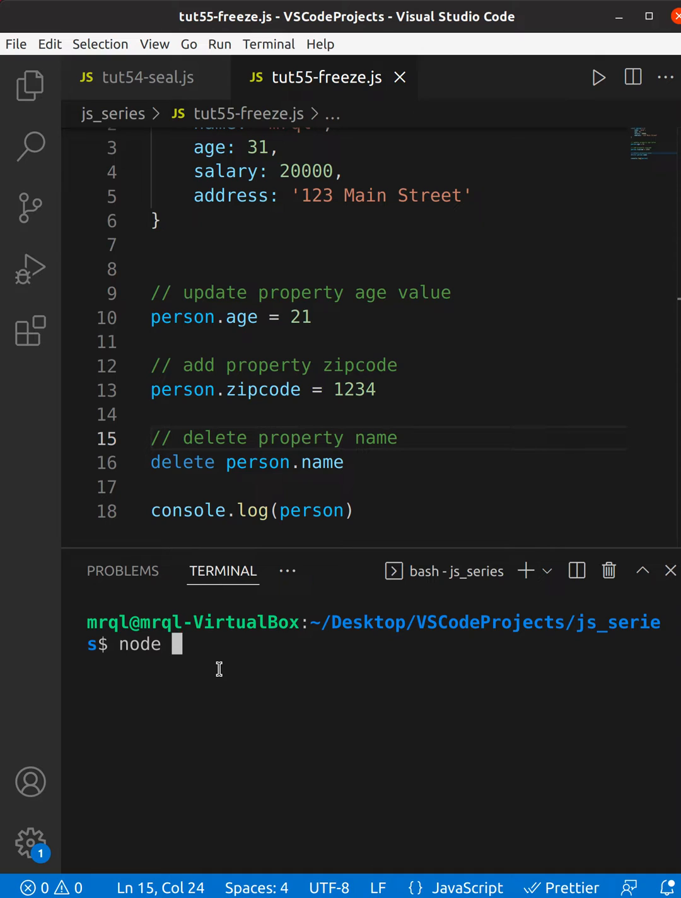
type("tut55-freeze.js")
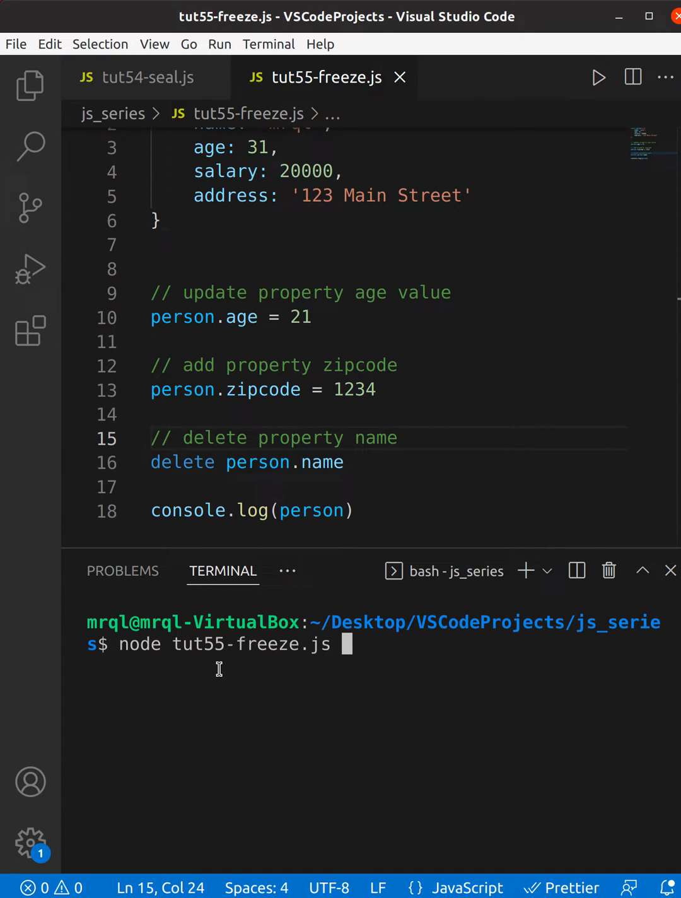
key("Return")
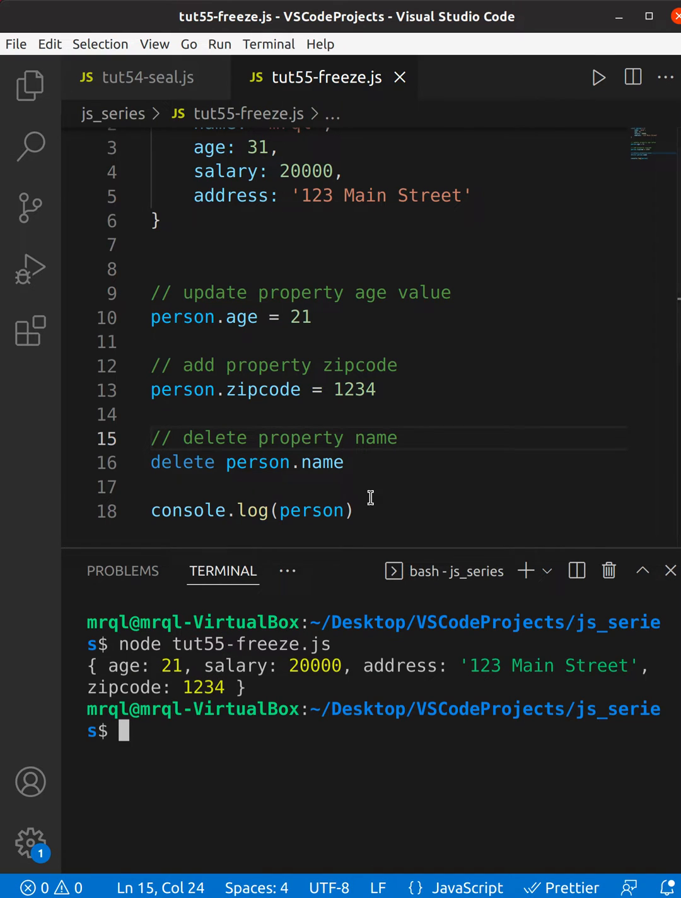
mouse_move(375, 356)
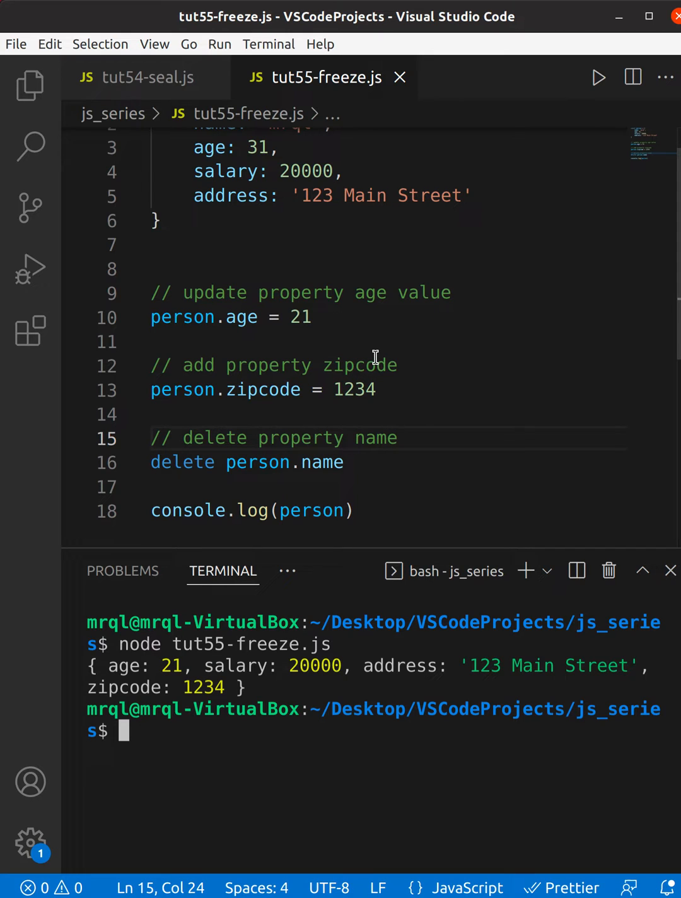
mouse_move(238, 398)
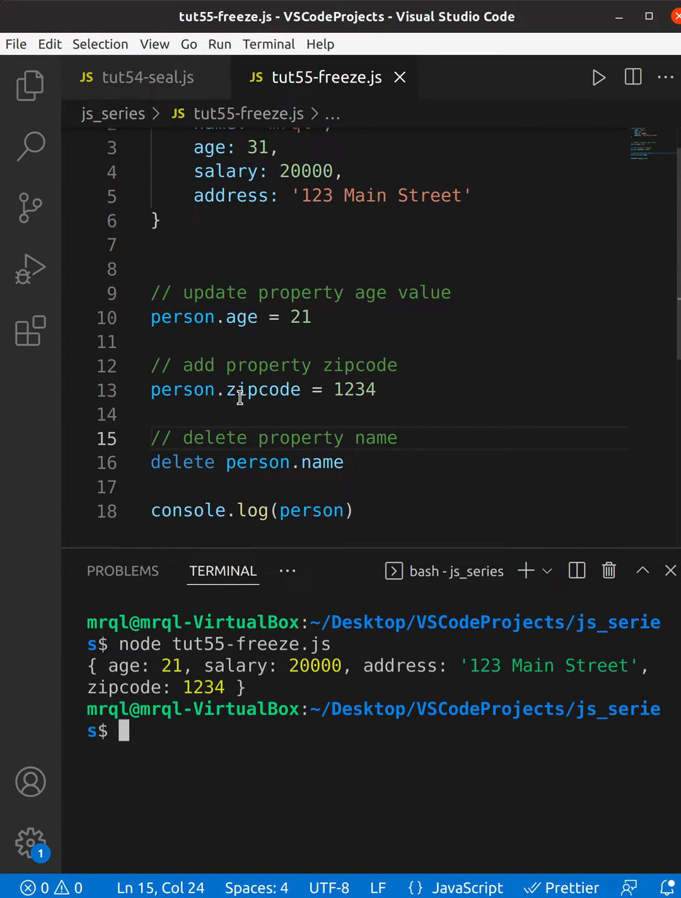
mouse_move(413, 383)
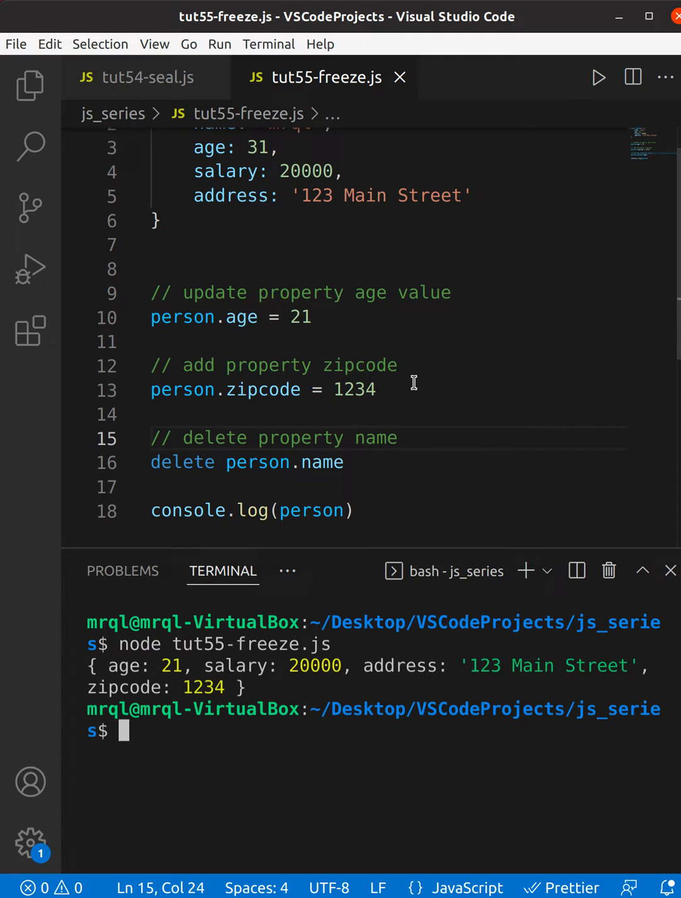
mouse_move(287, 616)
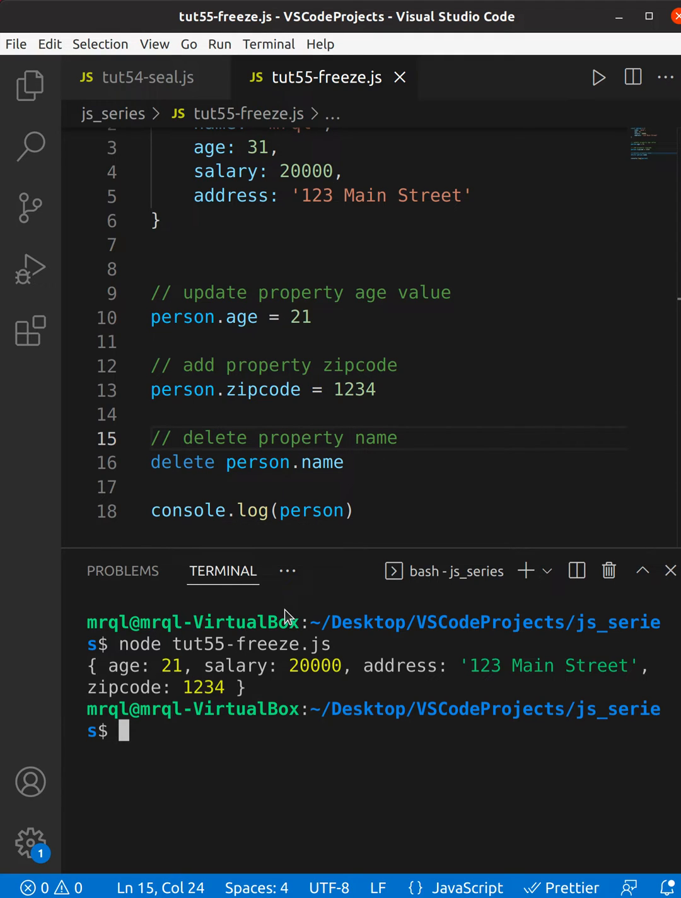
mouse_move(437, 263)
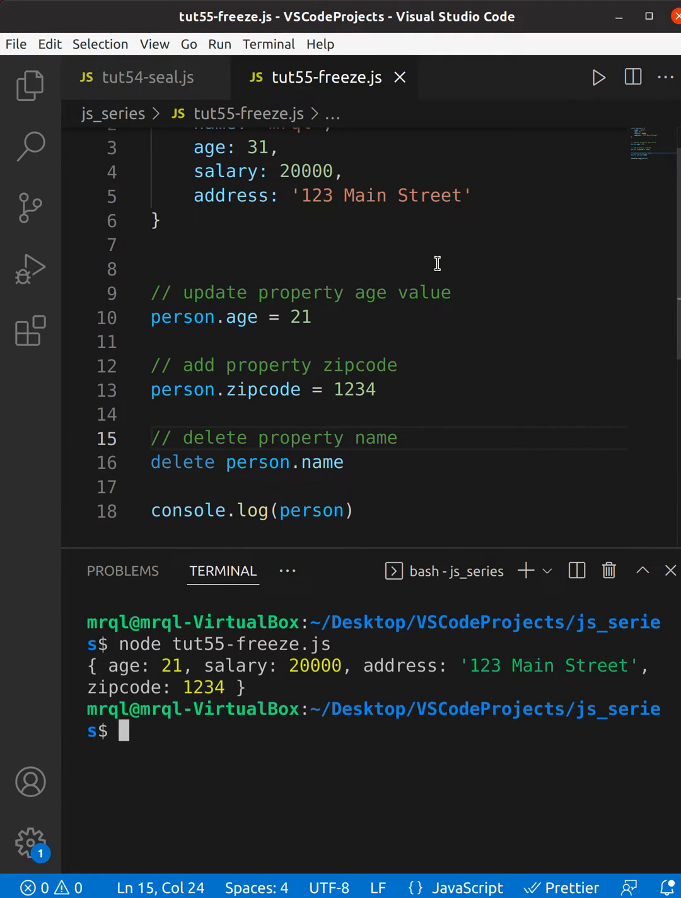
scroll("up", 3)
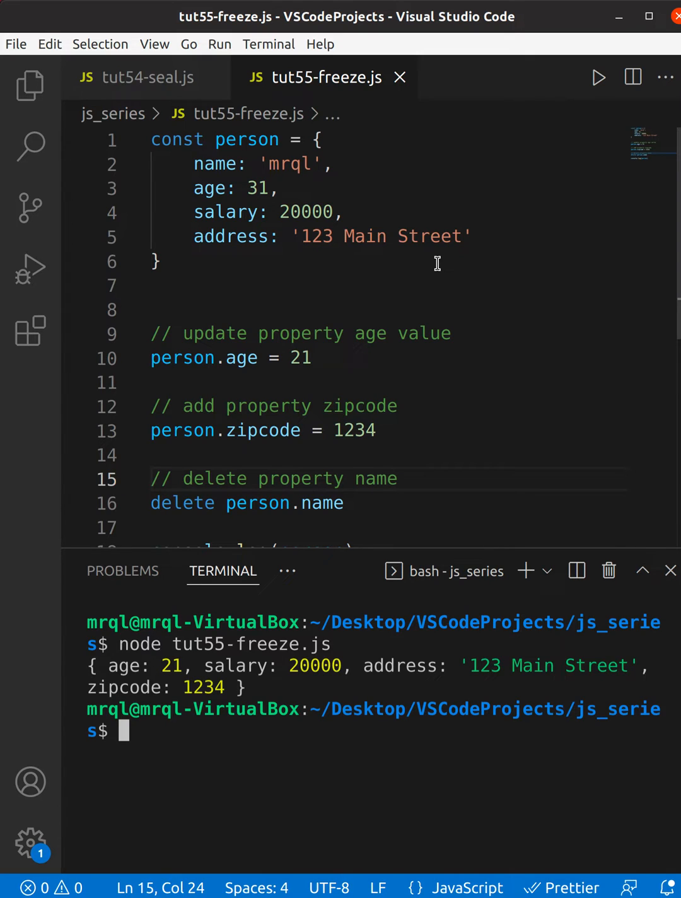
mouse_move(357, 276)
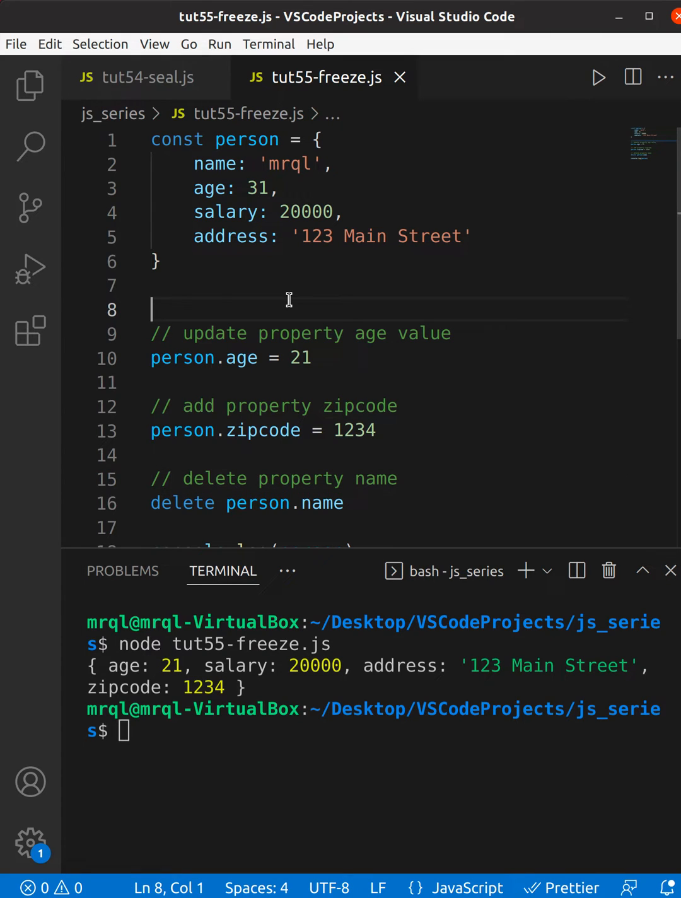
Insert Object.freeze(person) on line 8, right after the person object, and save
type("Object")
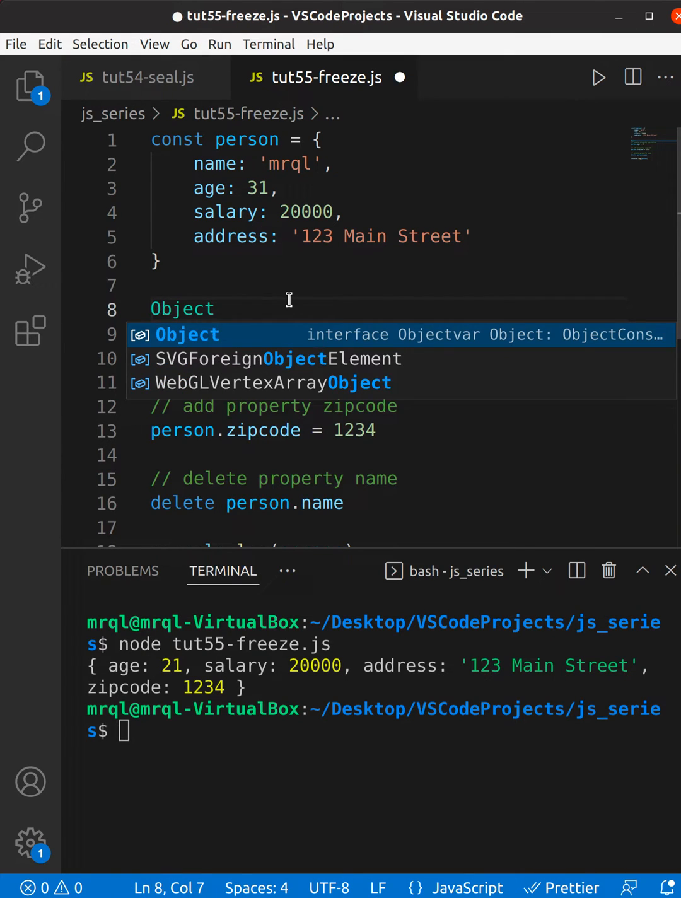
type(".freeze(person")
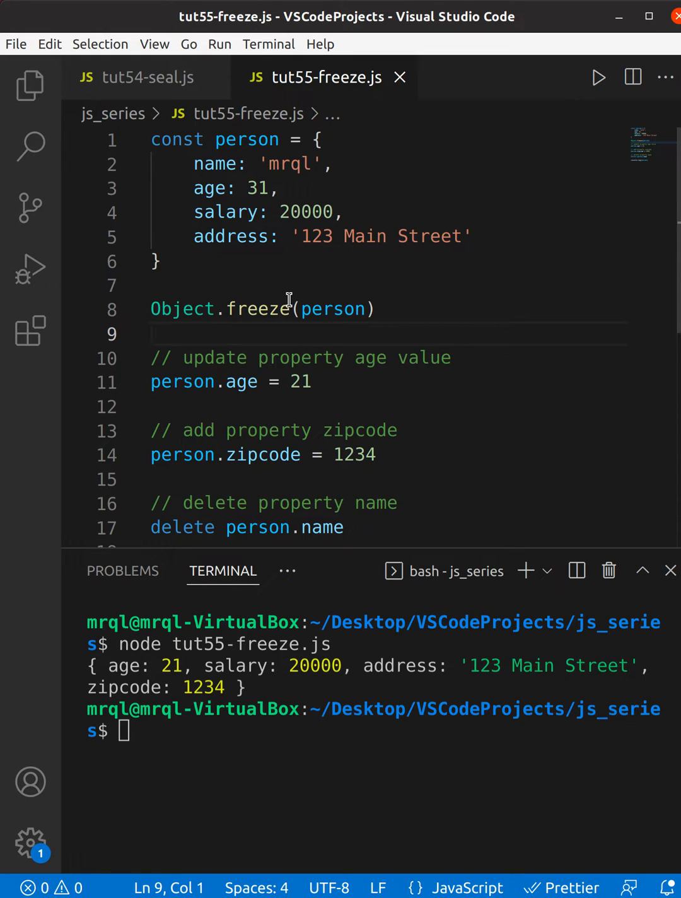
mouse_move(189, 694)
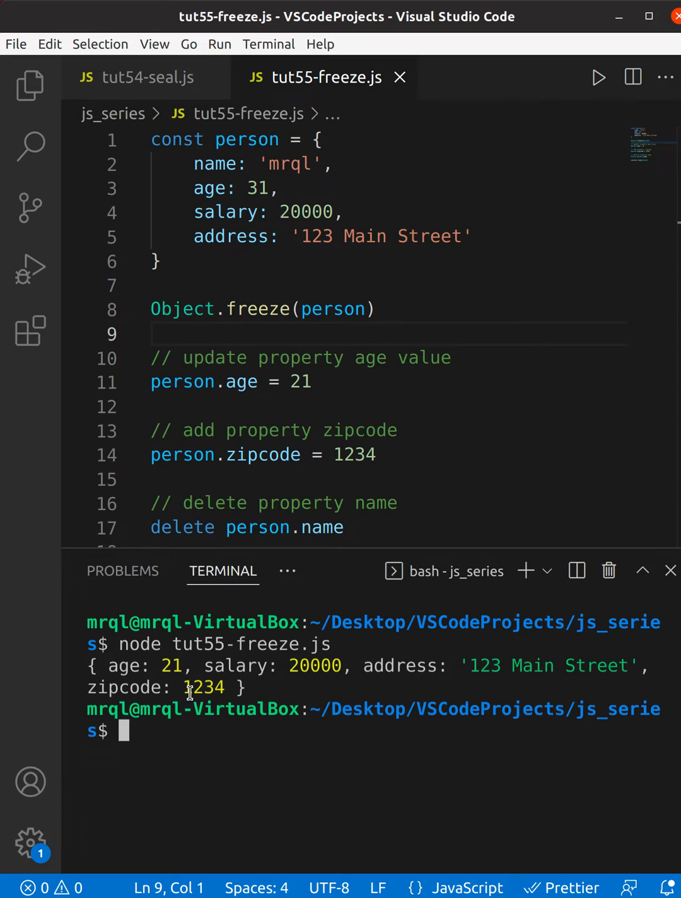
Rerun node tut55-freeze.js to show name 'mrql', age 31 and no zipcode
key("Return")
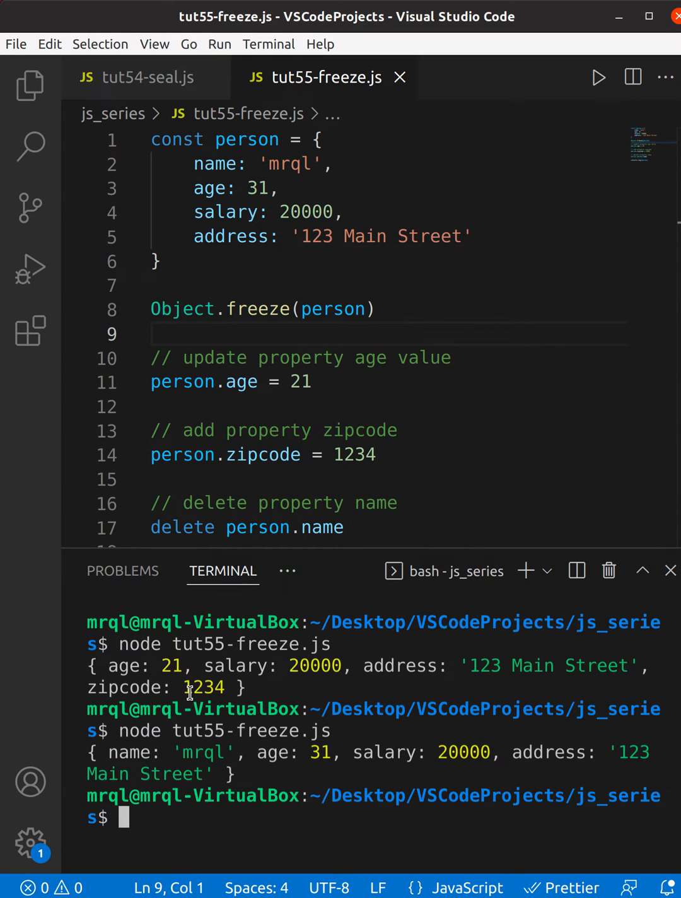
mouse_move(202, 366)
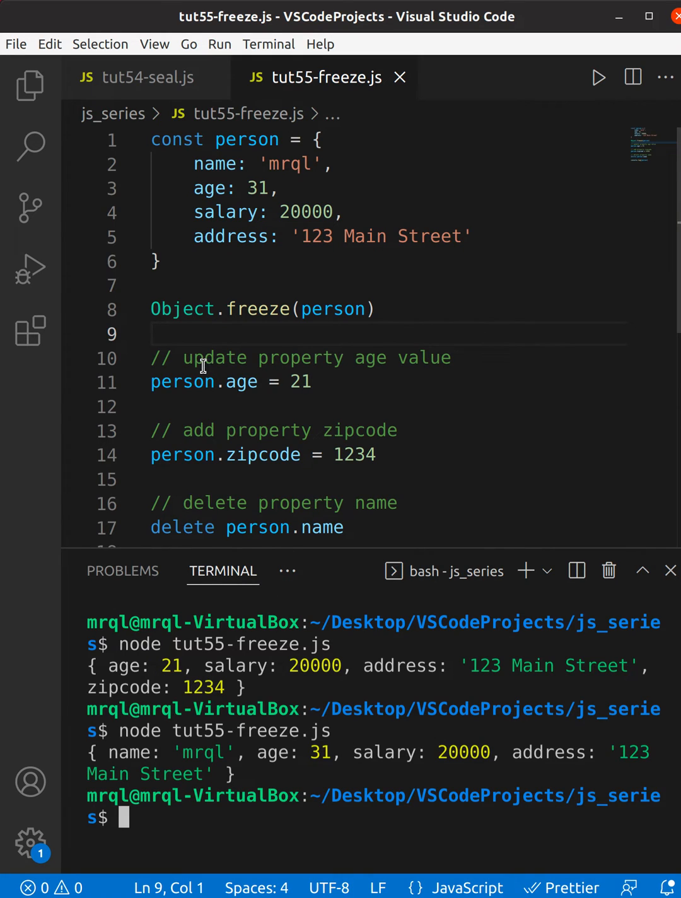
mouse_move(404, 367)
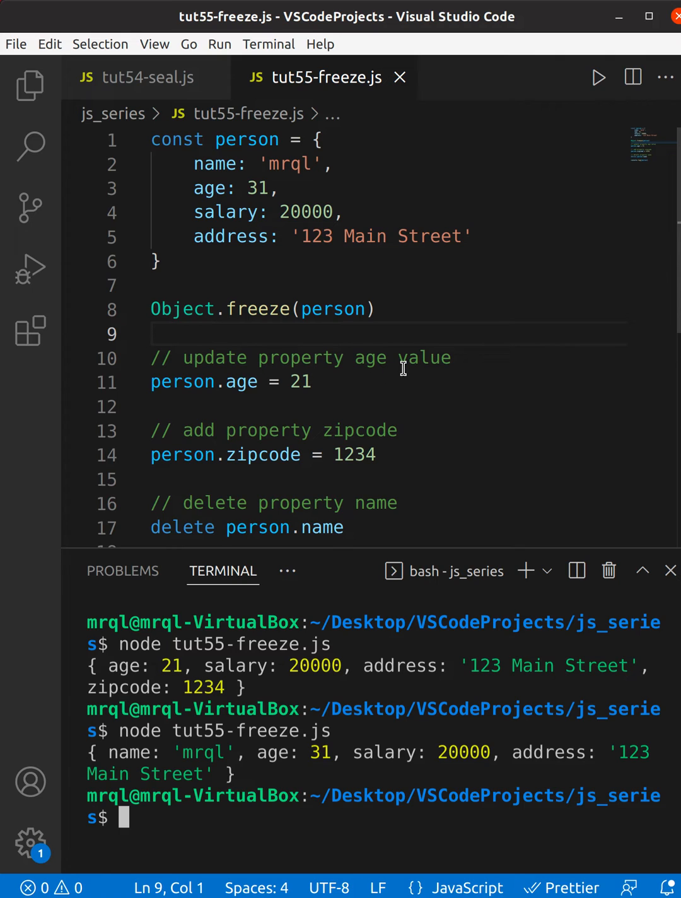
mouse_move(304, 765)
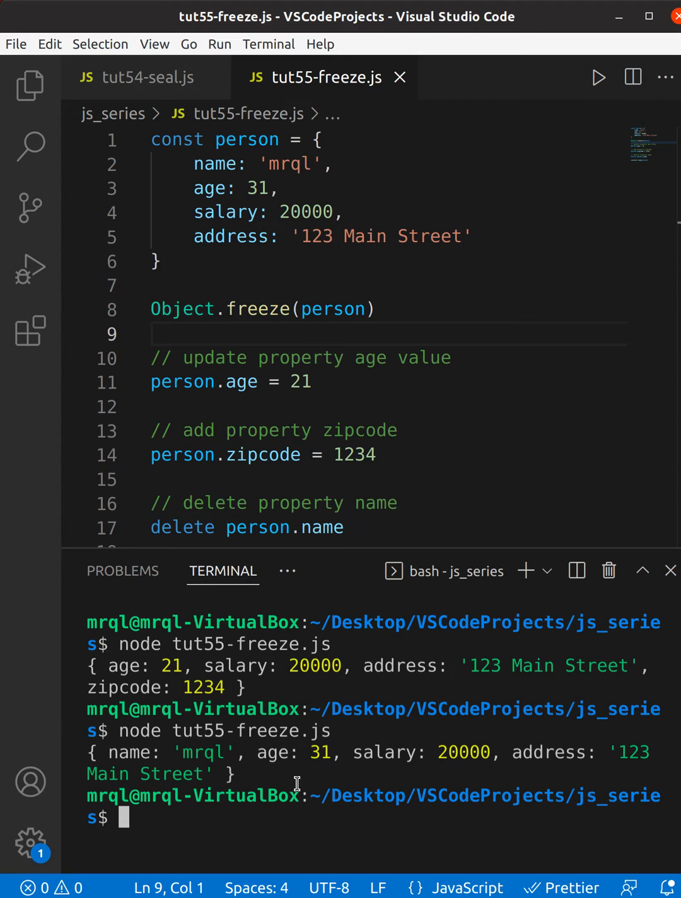
mouse_move(233, 583)
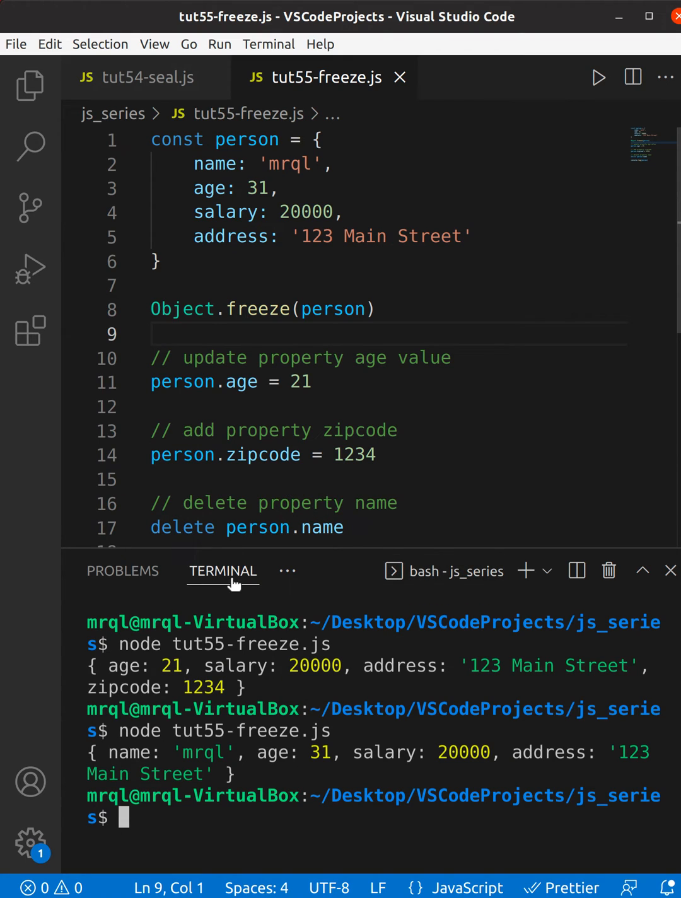
mouse_move(260, 776)
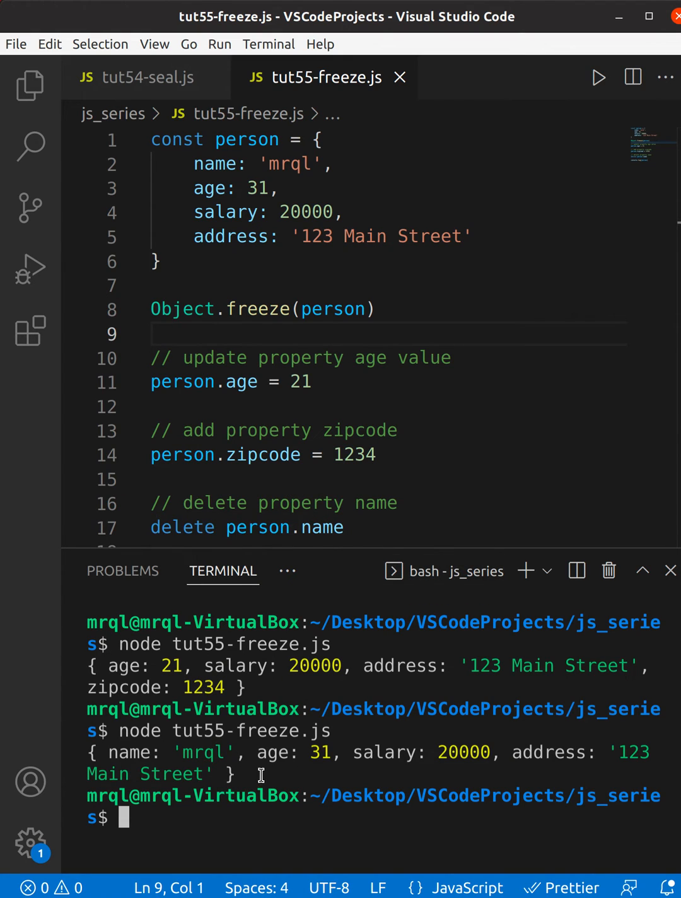
mouse_move(279, 512)
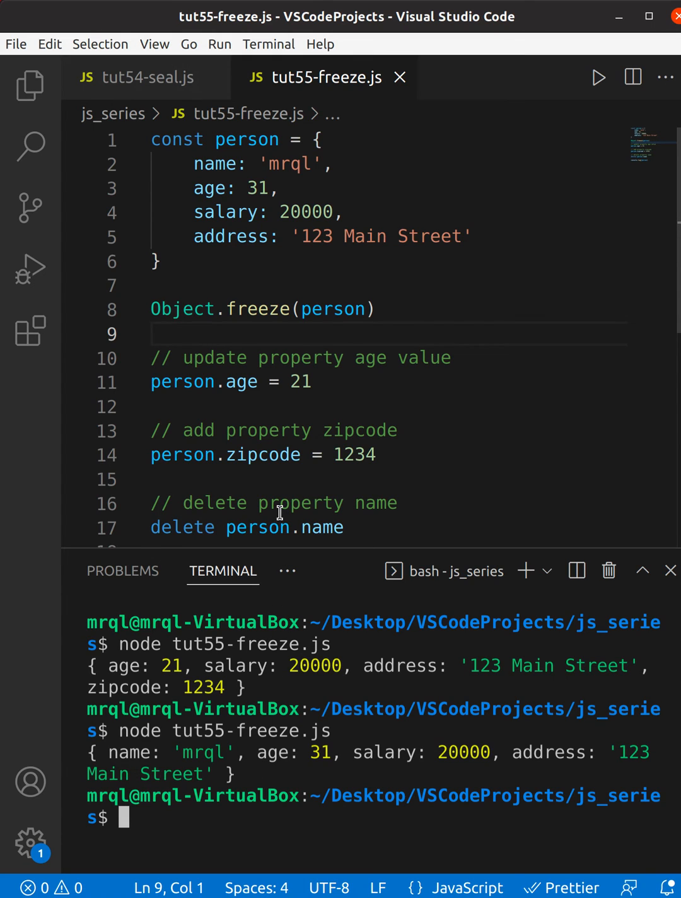
mouse_move(202, 762)
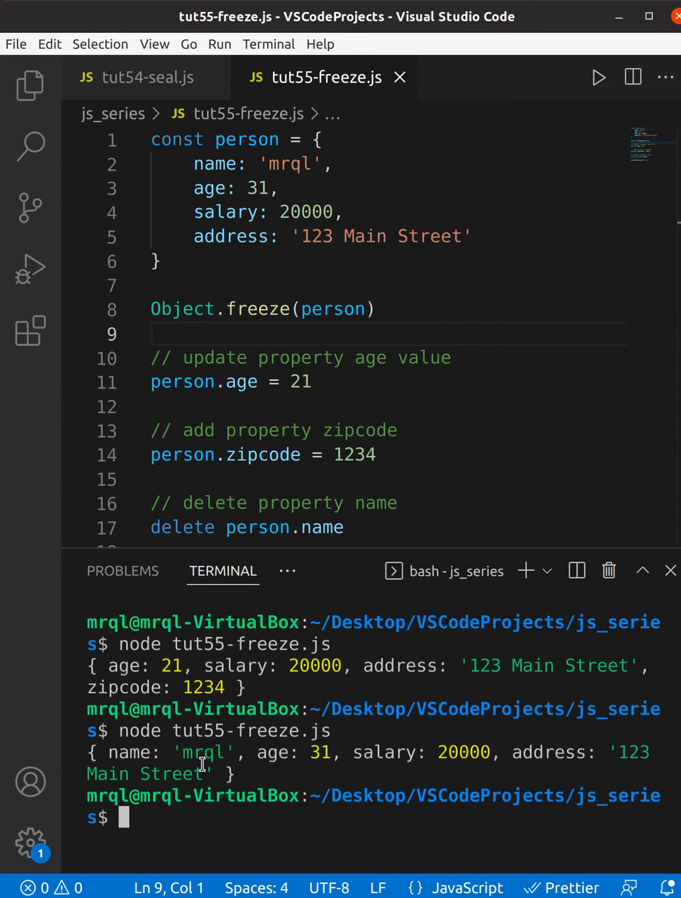
mouse_move(302, 384)
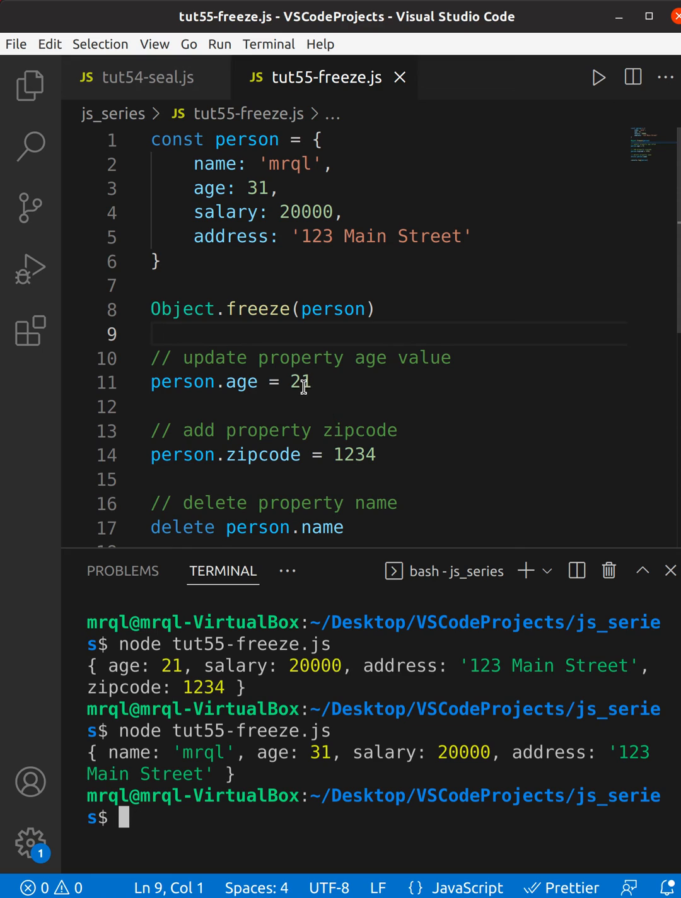